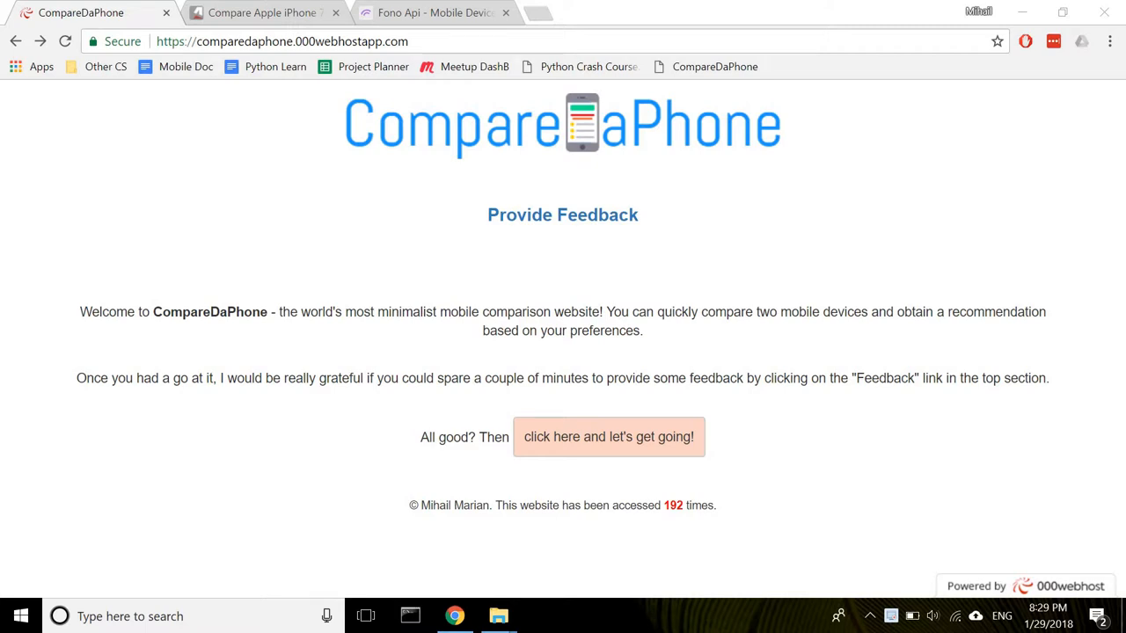
mouse_move(25, 595)
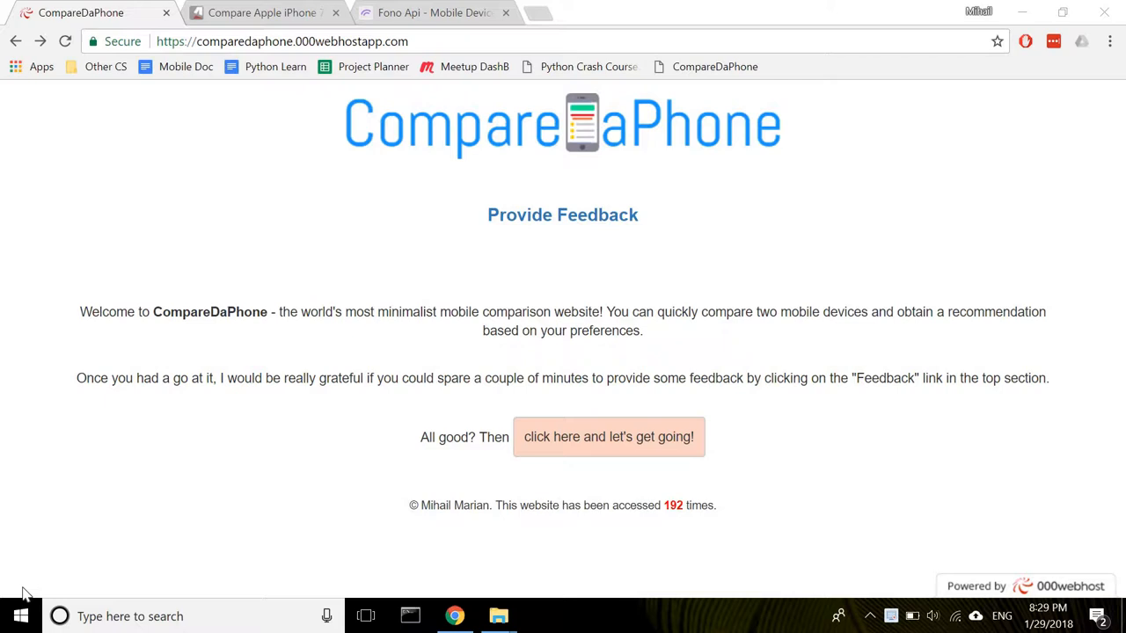
View the iPhone 7 Plus vs Galaxy S8 spec comparison and the welcome page visit count.
click(260, 12)
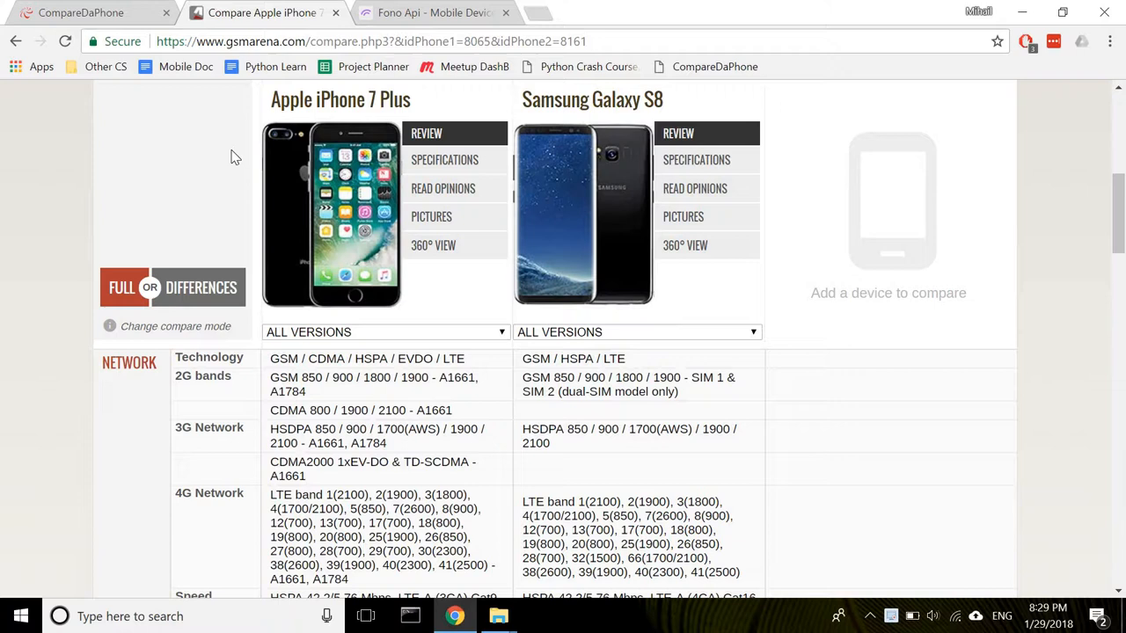
scroll(down, 3)
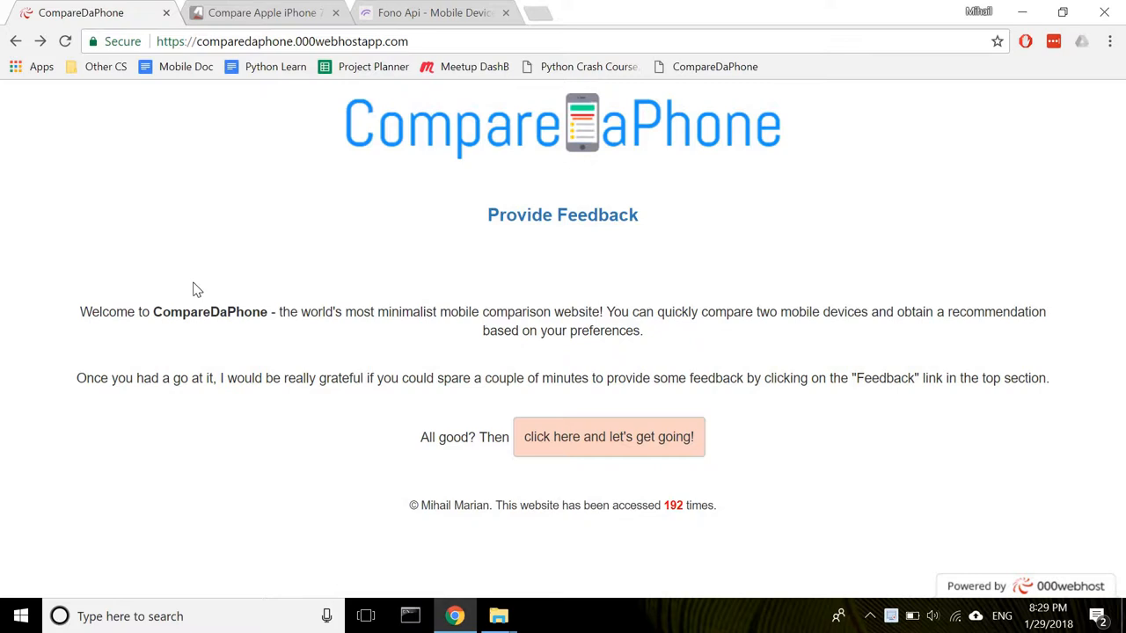
mouse_move(537, 132)
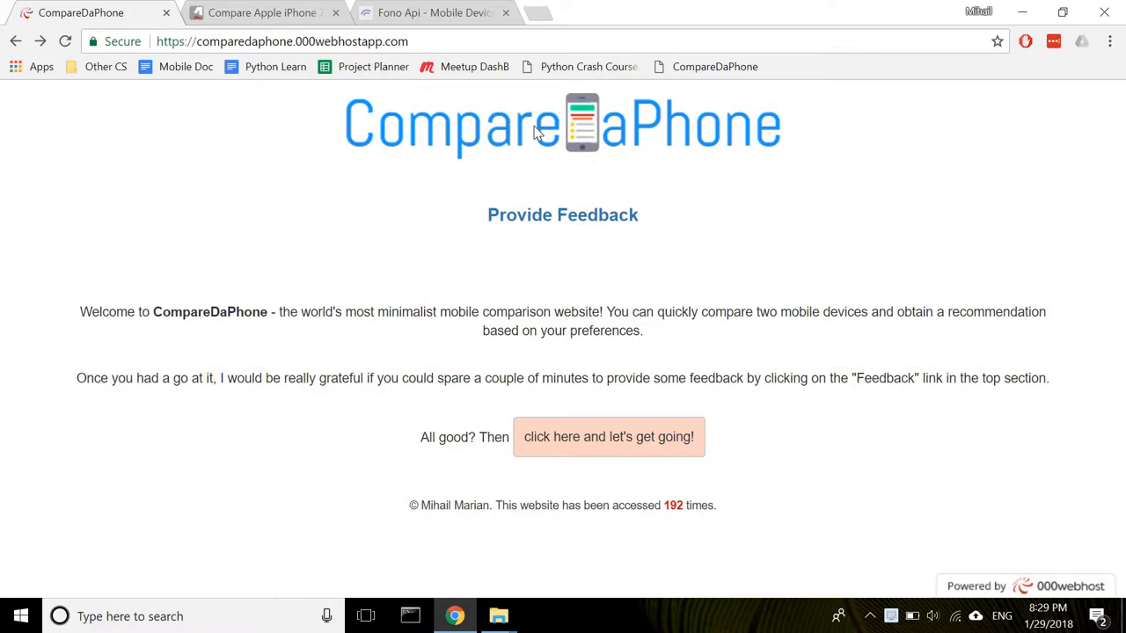
double_click(674, 505)
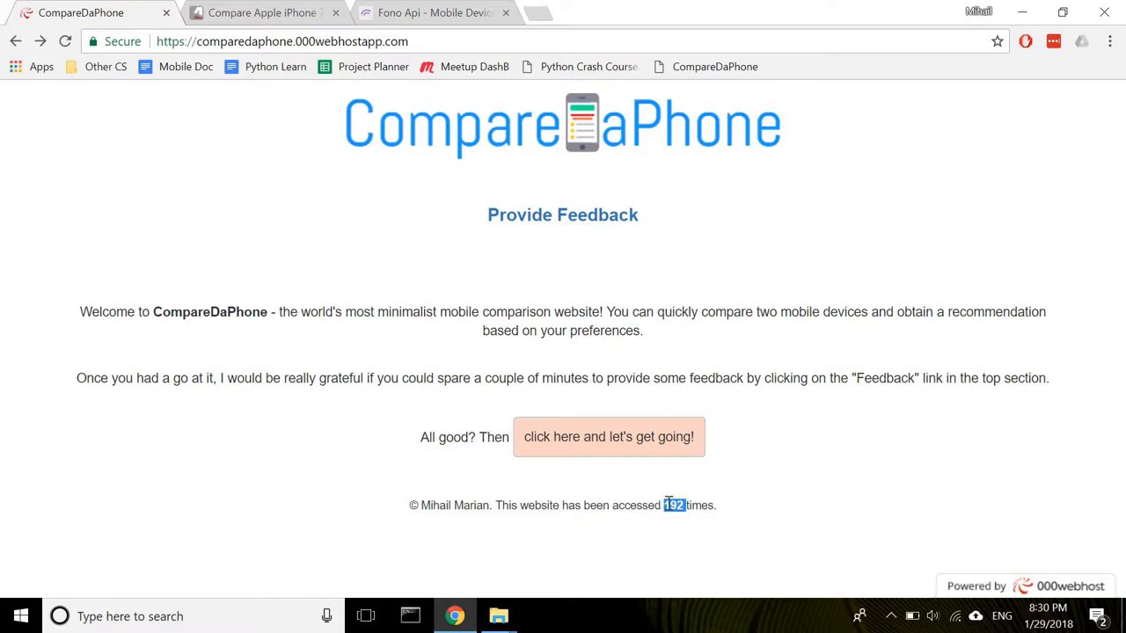
mouse_move(608, 436)
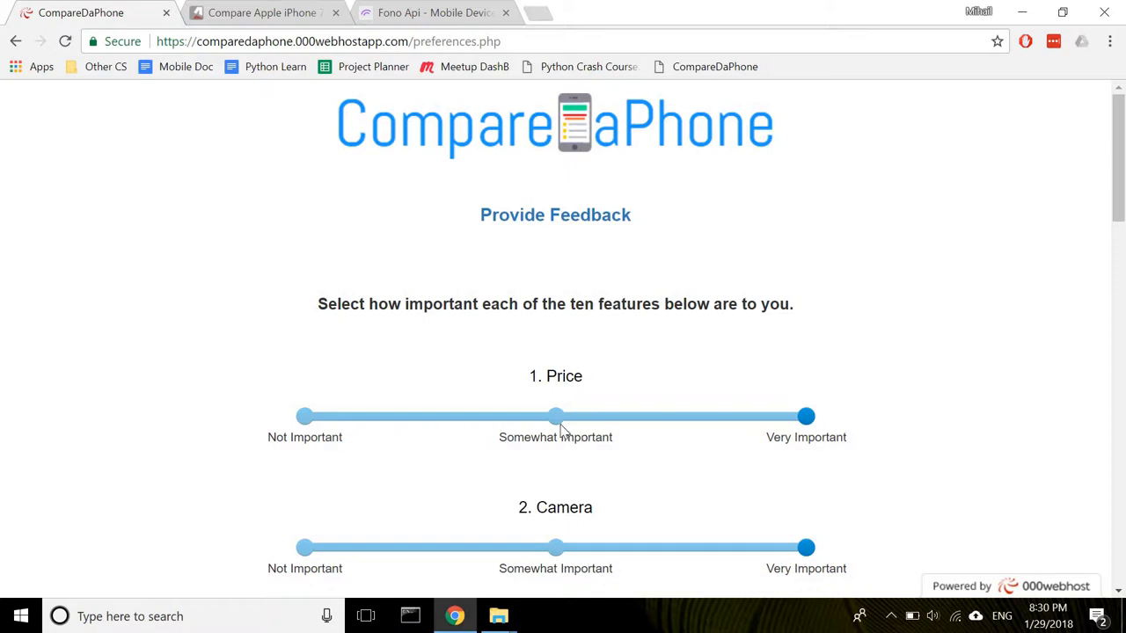
Rate the ten features, with camera somewhat important and a large size preferred.
scroll(down, 3)
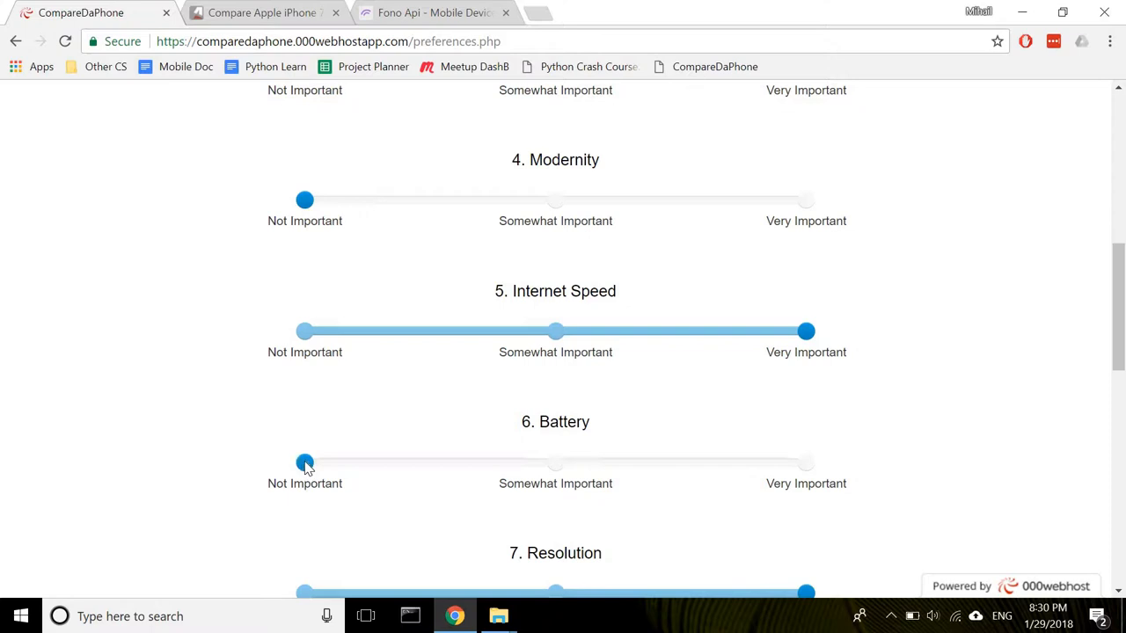
scroll(down, 3)
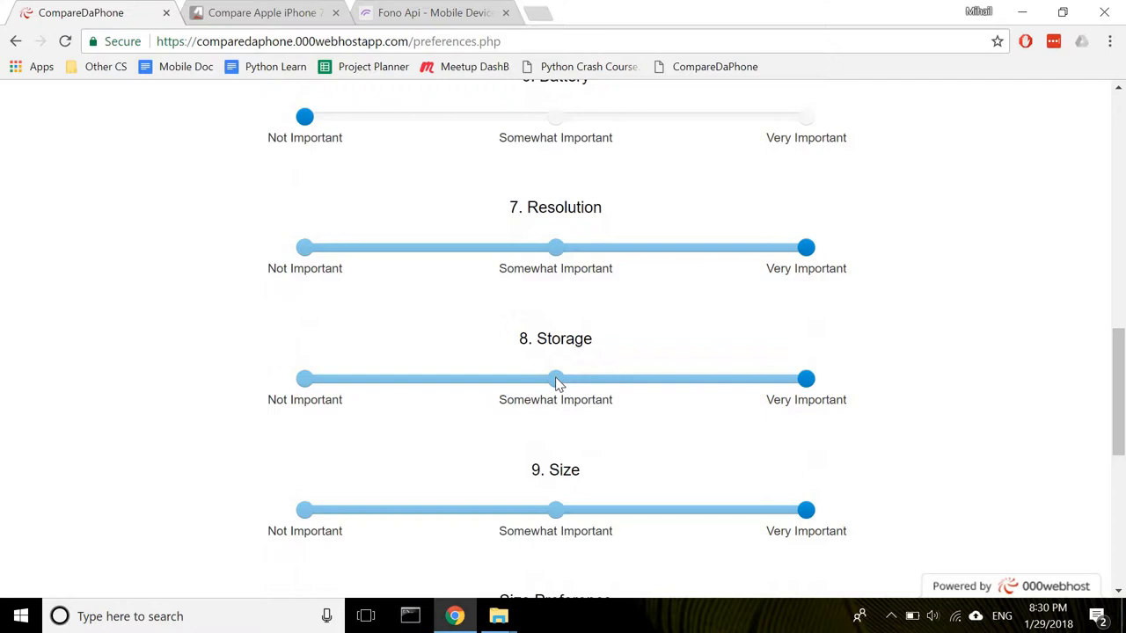
scroll(down, 3)
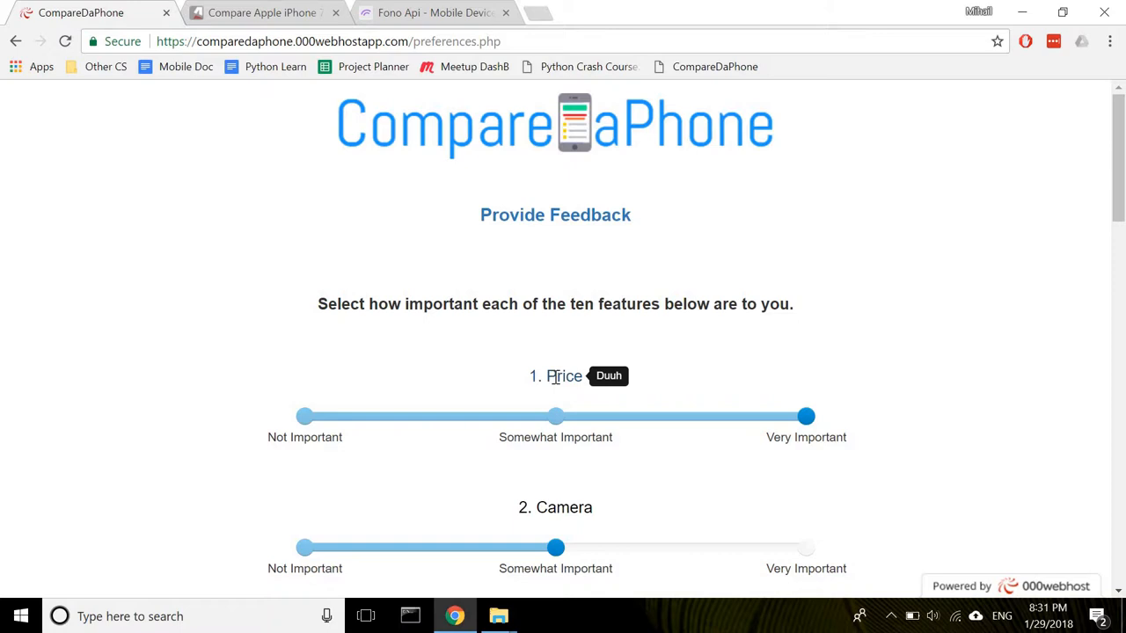
scroll(down, 3)
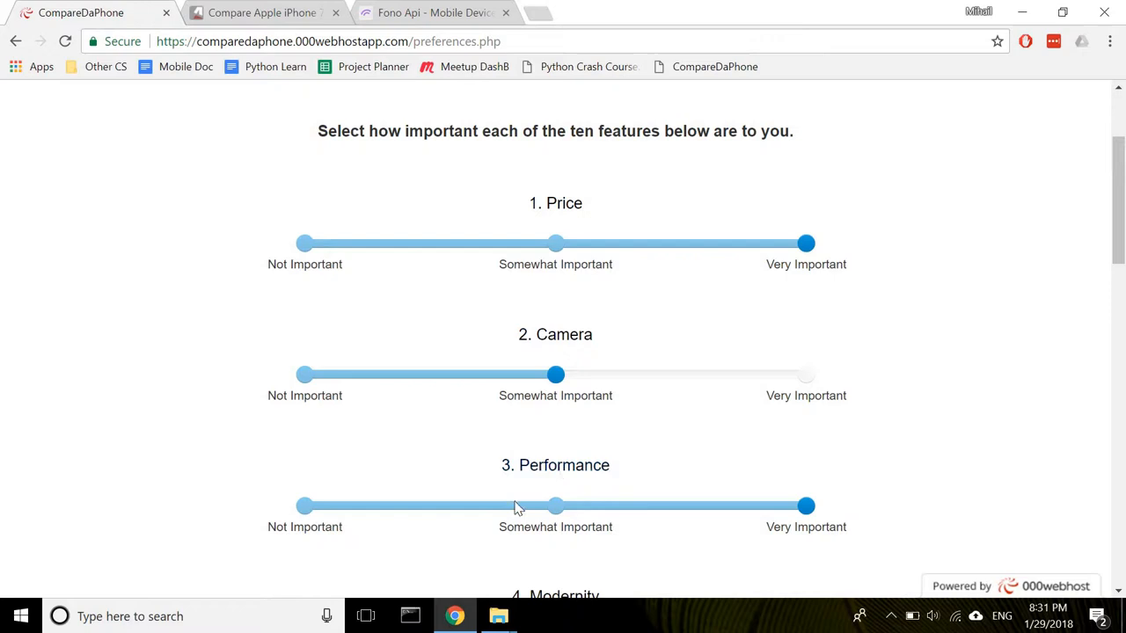
mouse_move(523, 510)
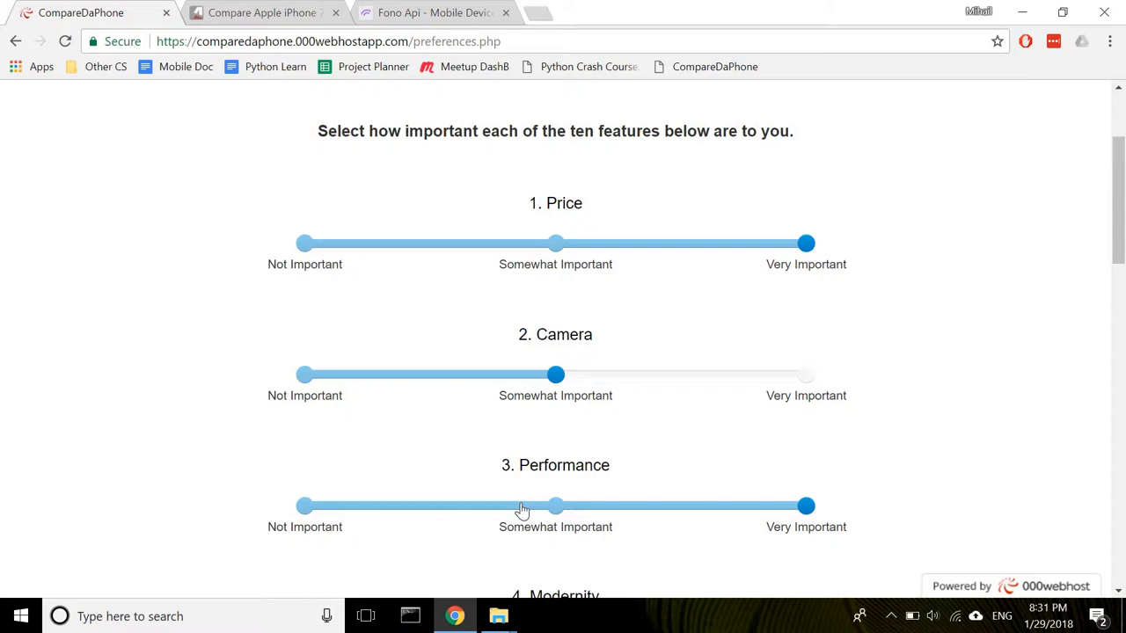
scroll(down, 3)
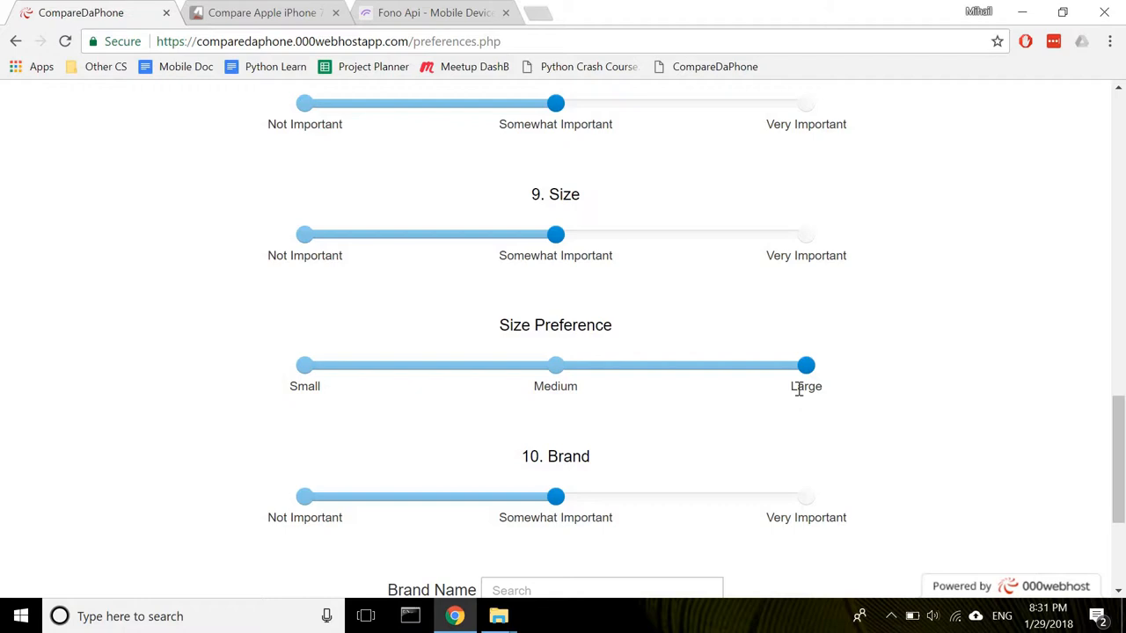
mouse_move(577, 324)
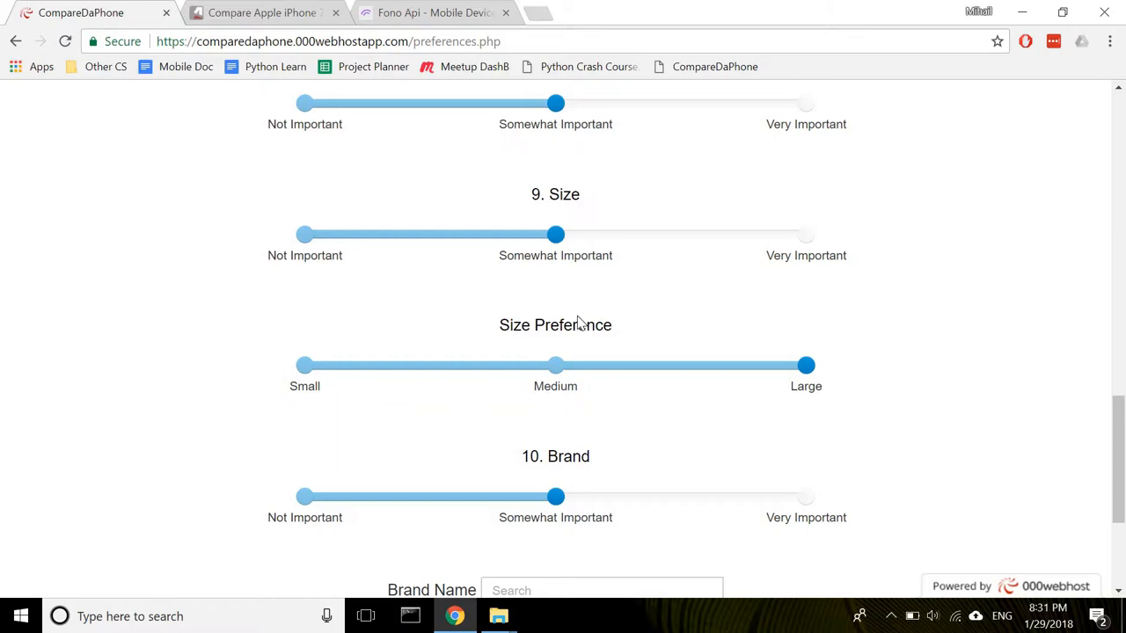
mouse_move(556, 323)
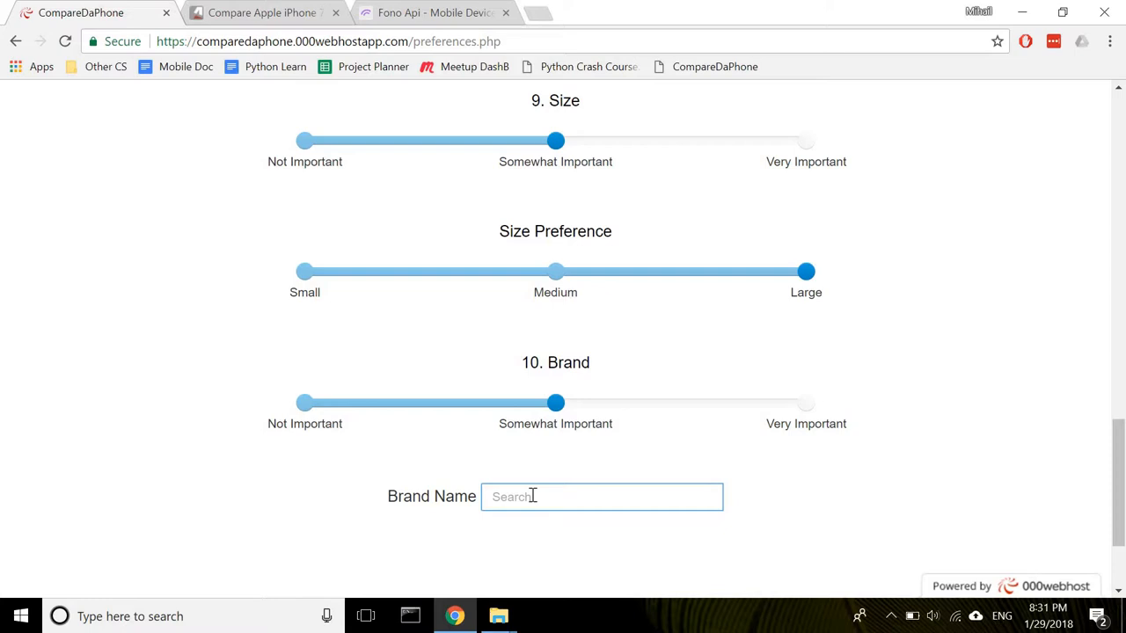
Enter Apple as the preferred brand name, then view the fonoApi homepage.
text(Apple)
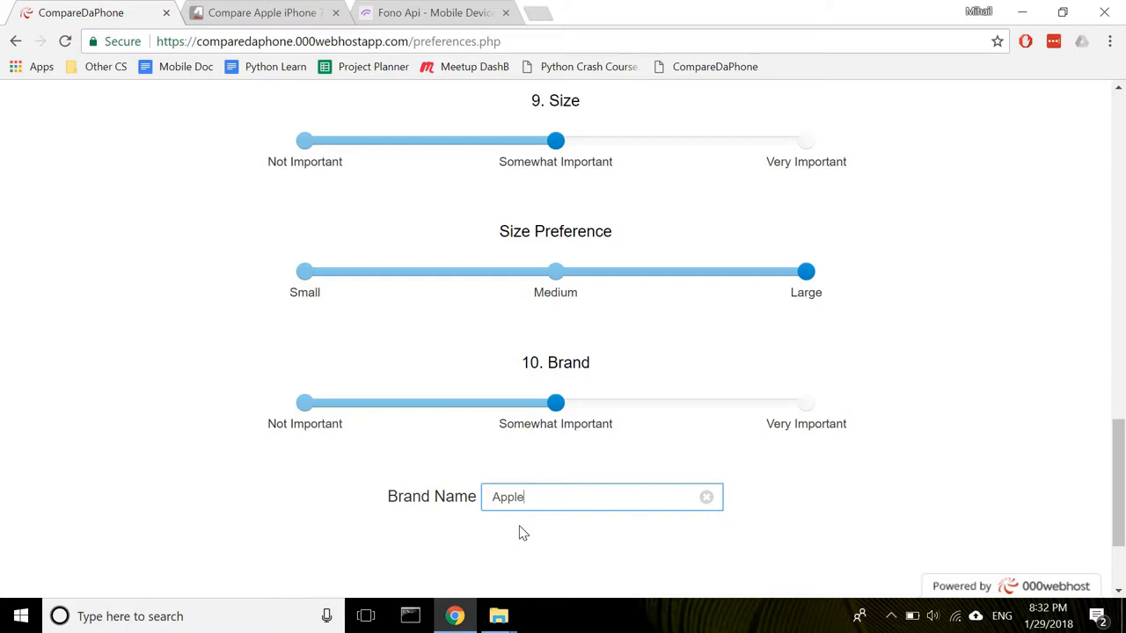
click(431, 12)
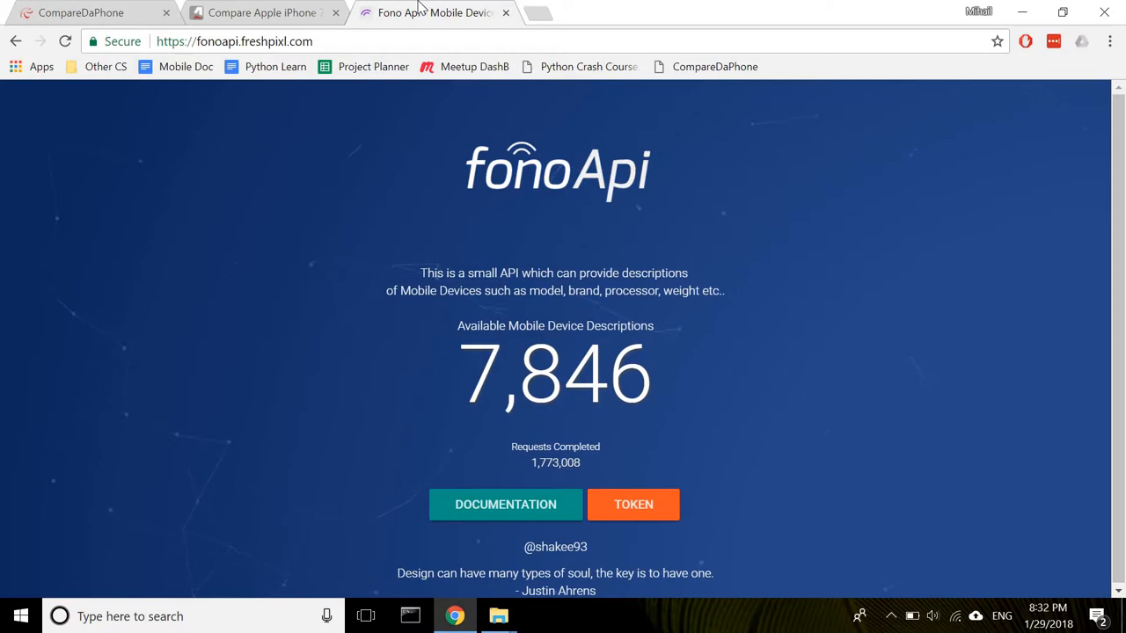
click(81, 12)
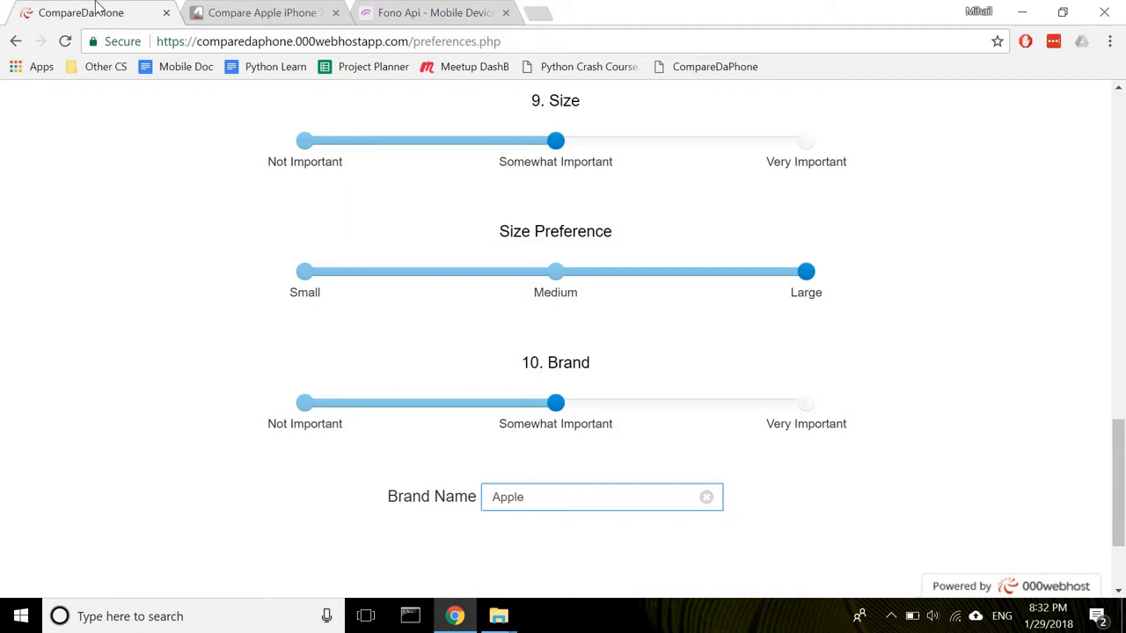
mouse_move(91, 171)
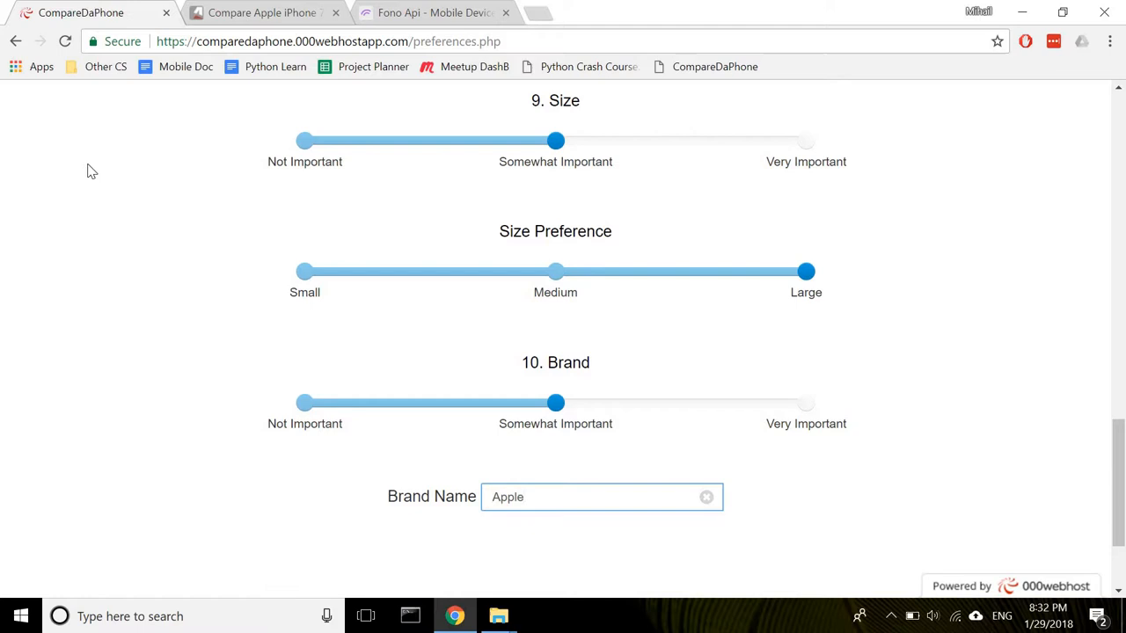
Submit the preferences and pick Apple iPhone 7 as the first phone.
click(555, 579)
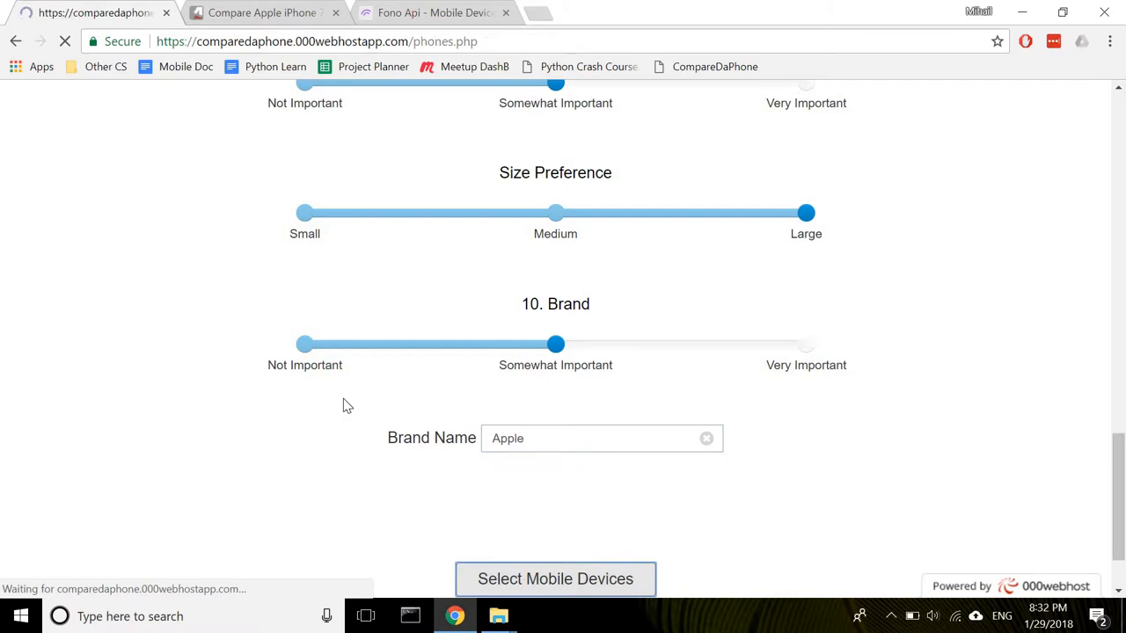
click(556, 579)
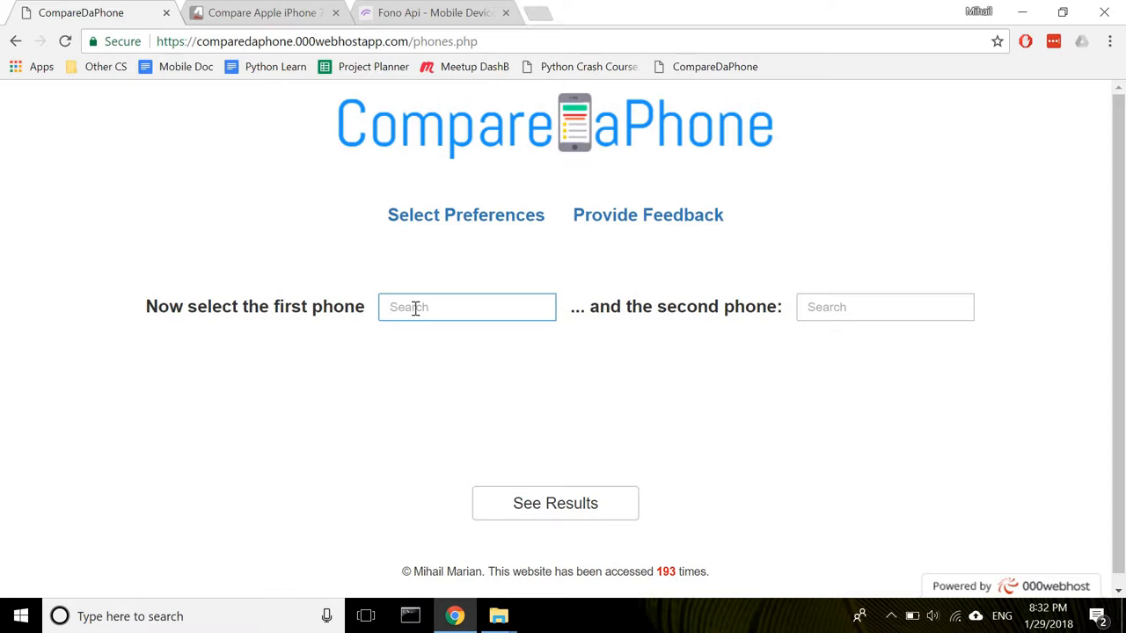
text(apple iph)
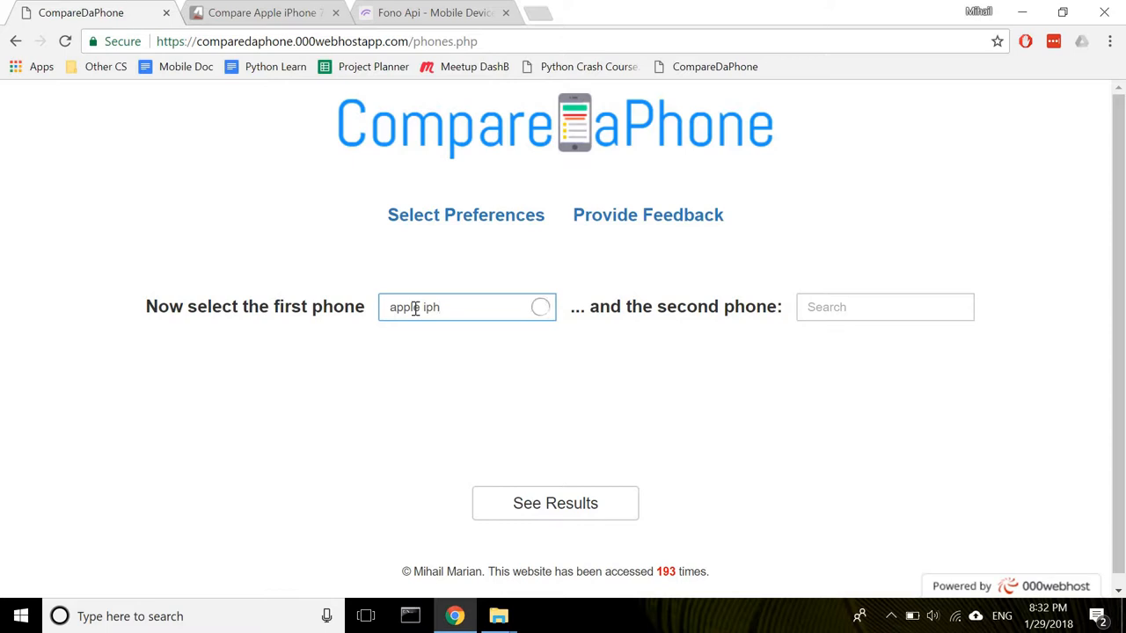
click(883, 306)
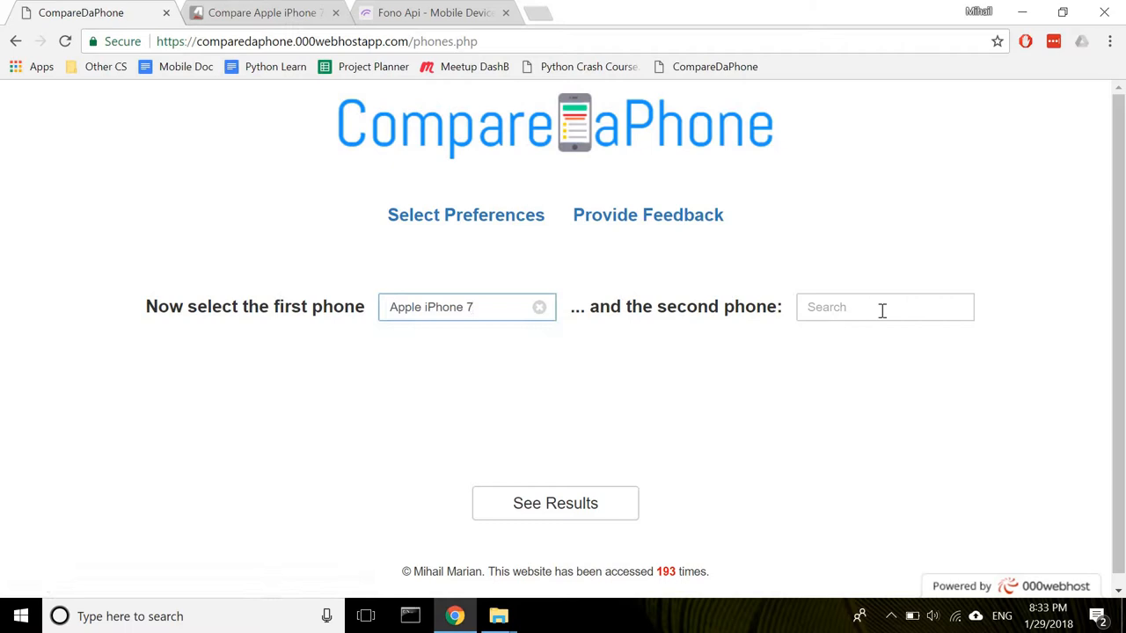
Pick Samsung Galaxy S8 as the second phone and request the results.
text(samsung galaxy s8)
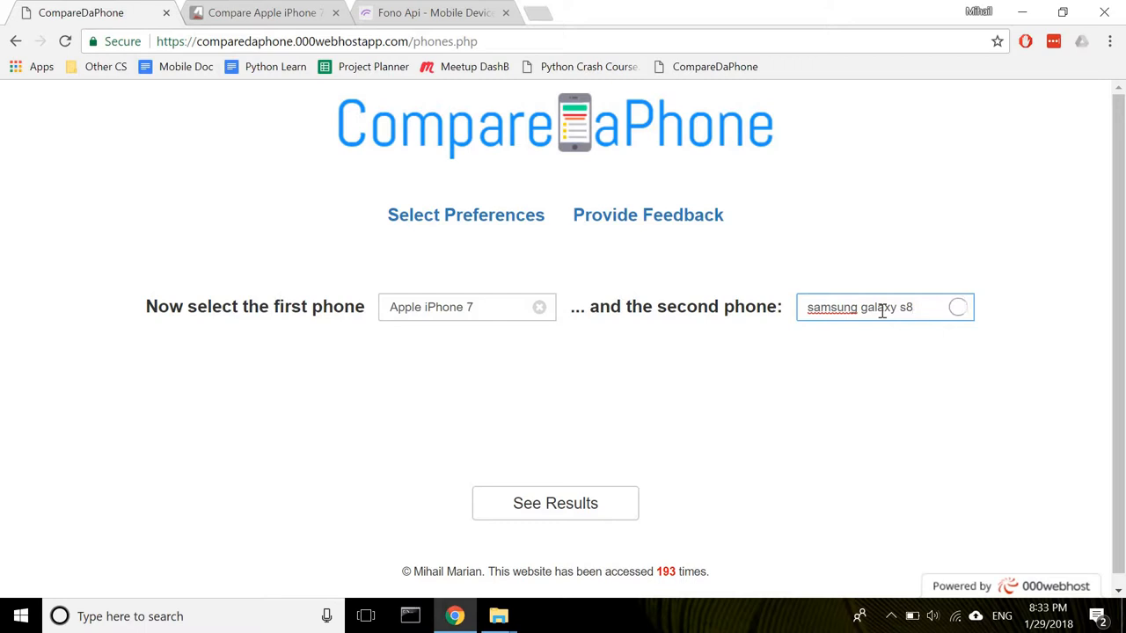
click(884, 306)
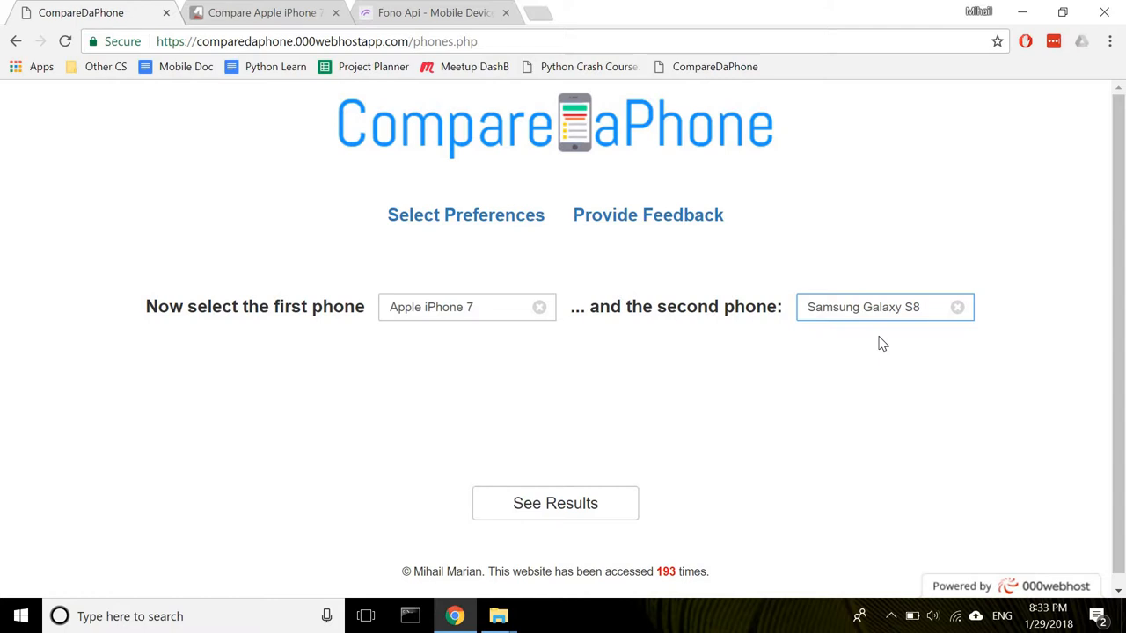
click(556, 503)
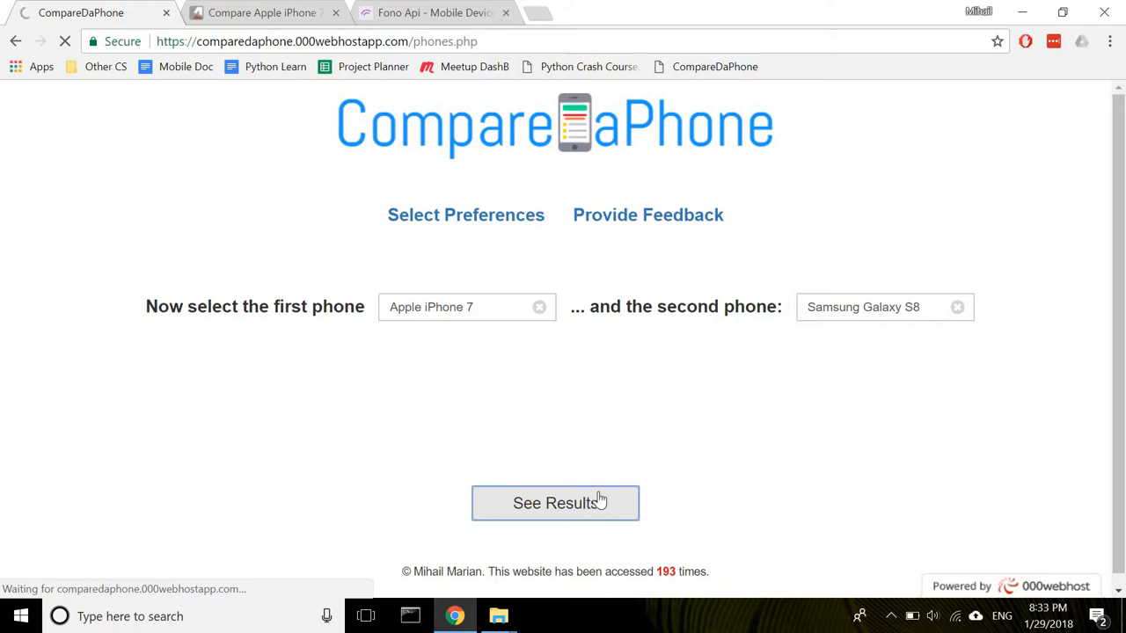
Load the results declaring Galaxy S8 the winner and review the iPhone 7 CPU description.
click(555, 503)
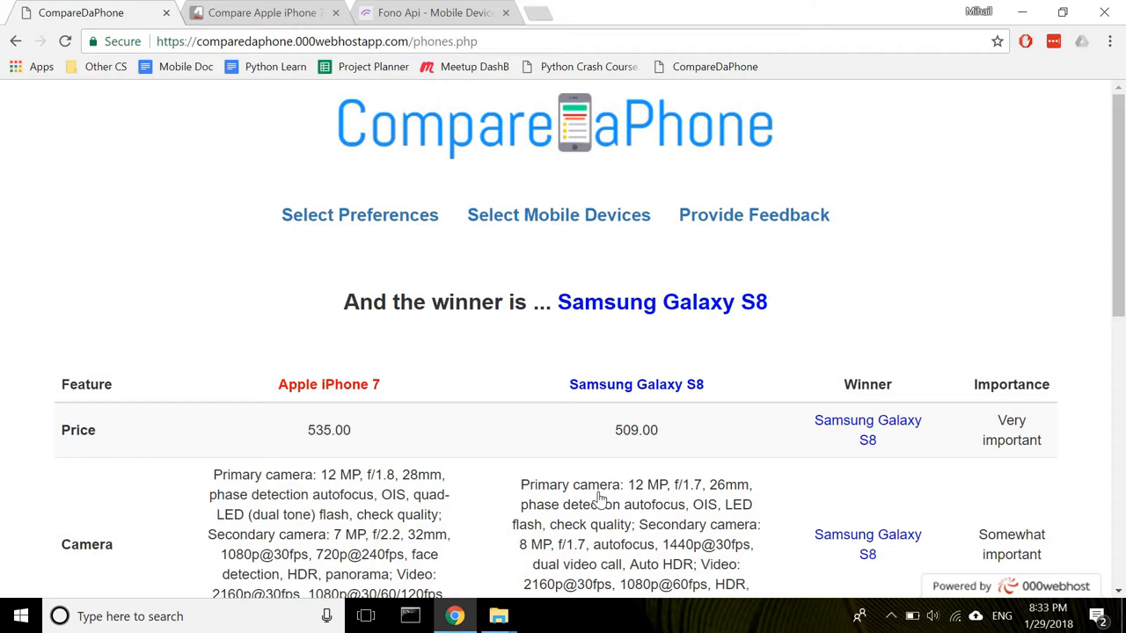
scroll(down, 3)
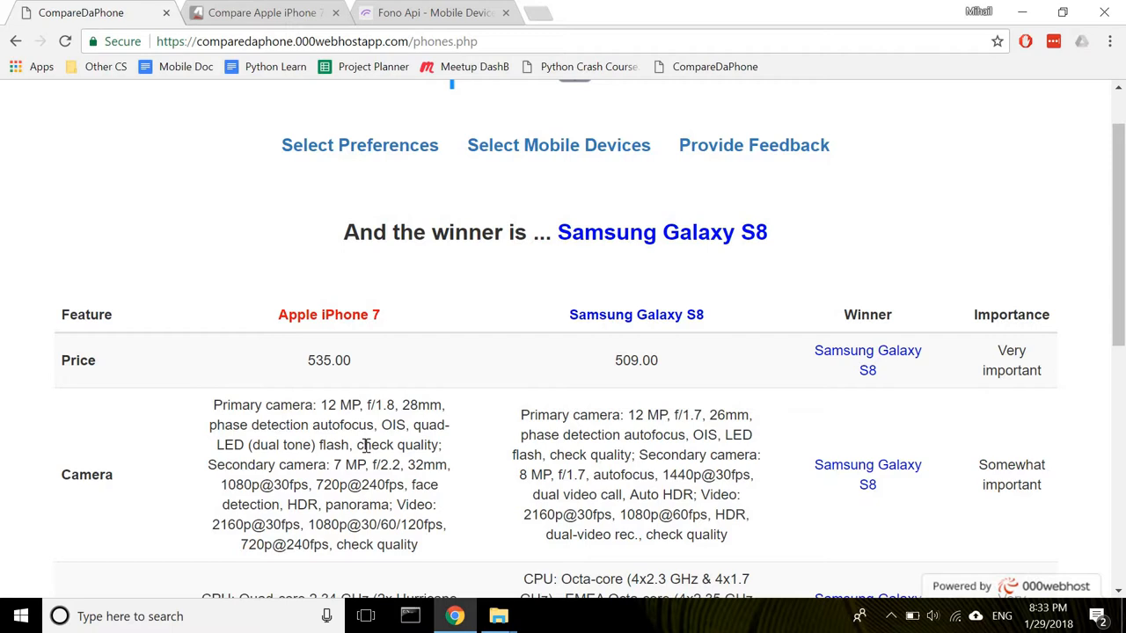
double_click(327, 359)
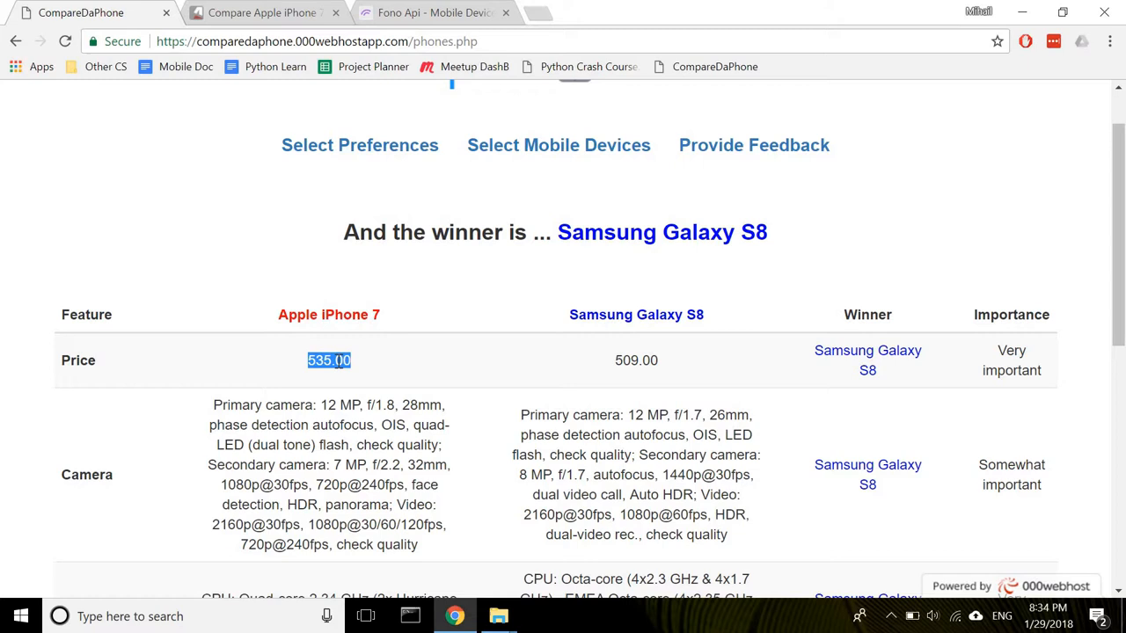
scroll(down, 3)
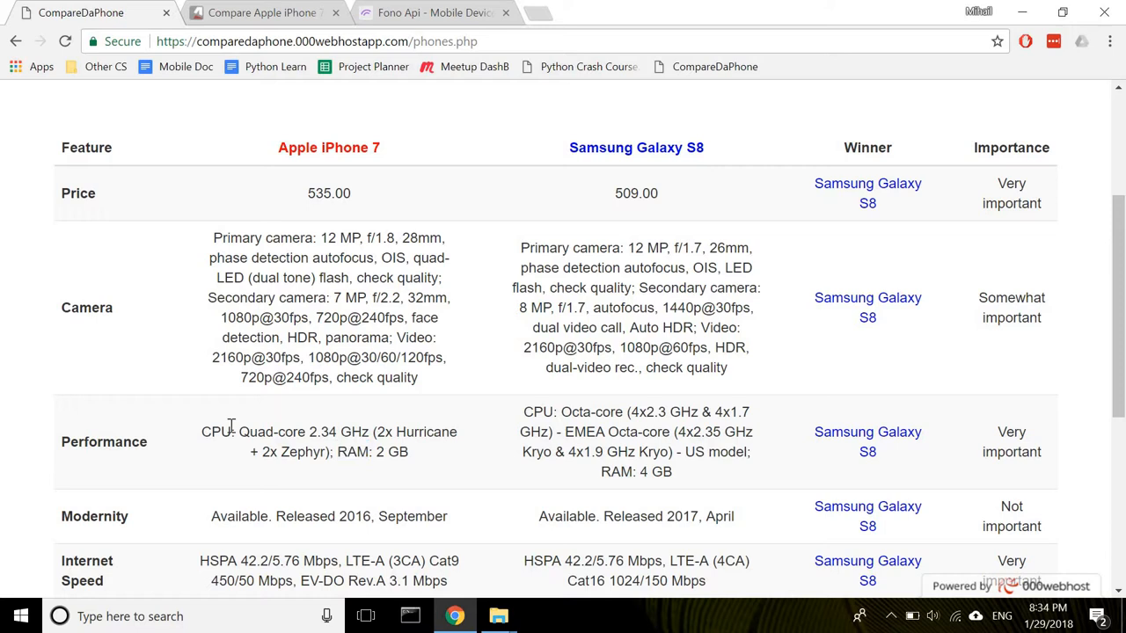
drag(200, 433, 331, 450)
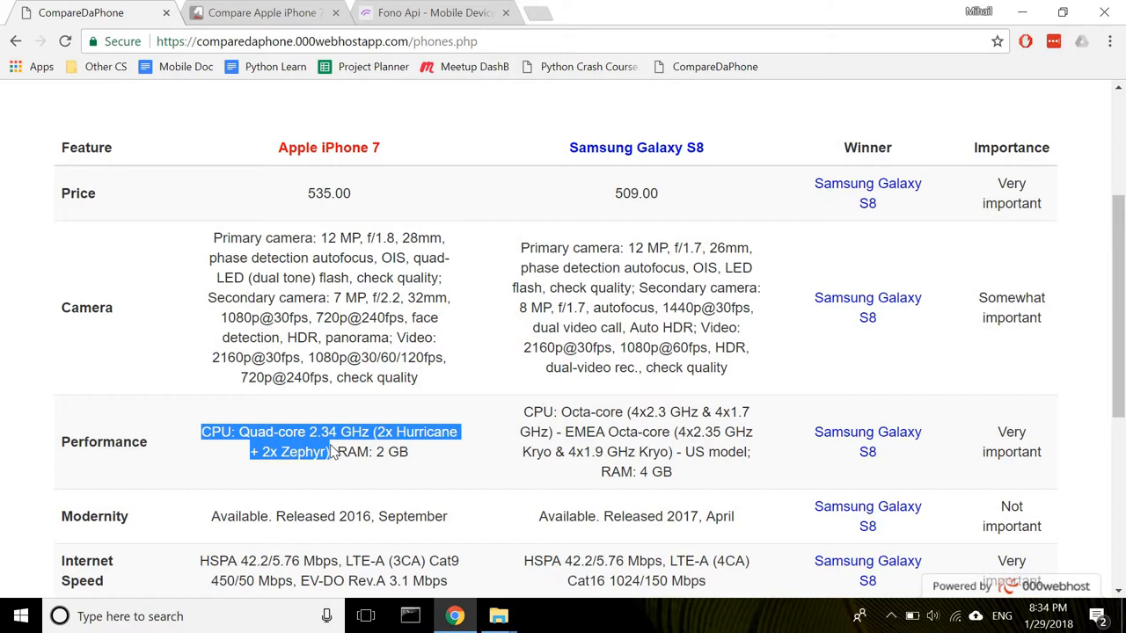
mouse_move(573, 411)
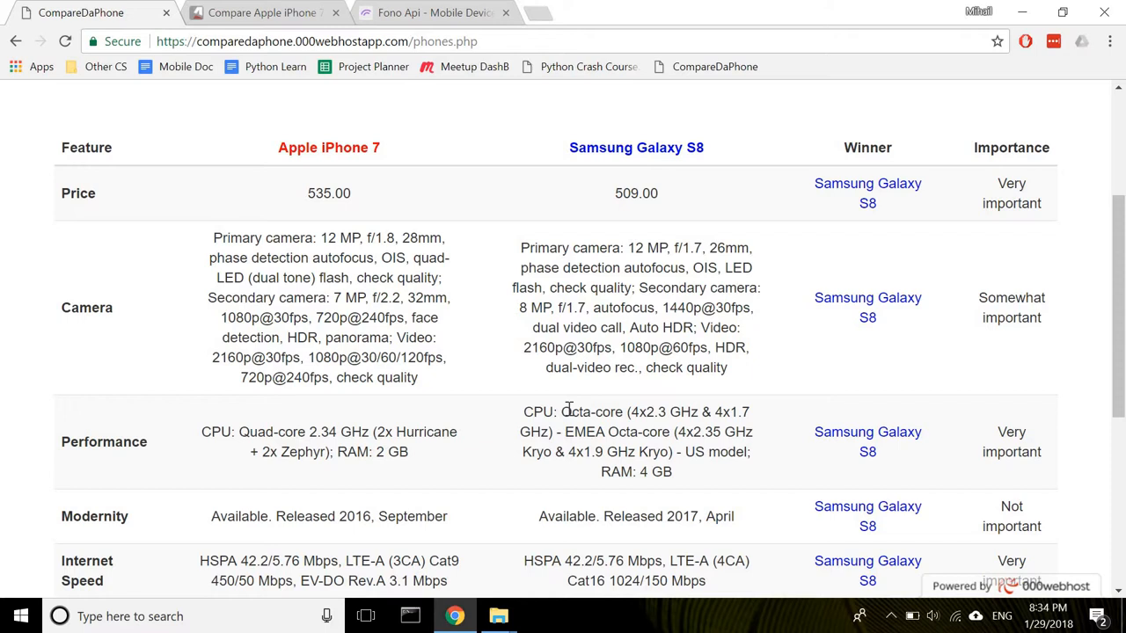
mouse_move(1009, 433)
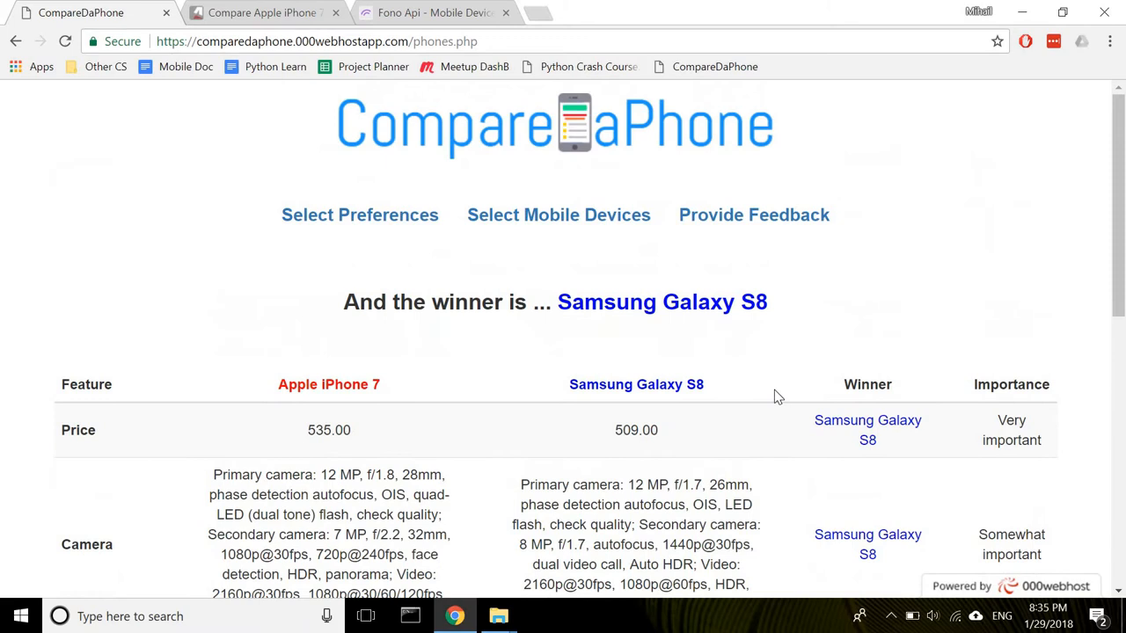
mouse_move(685, 267)
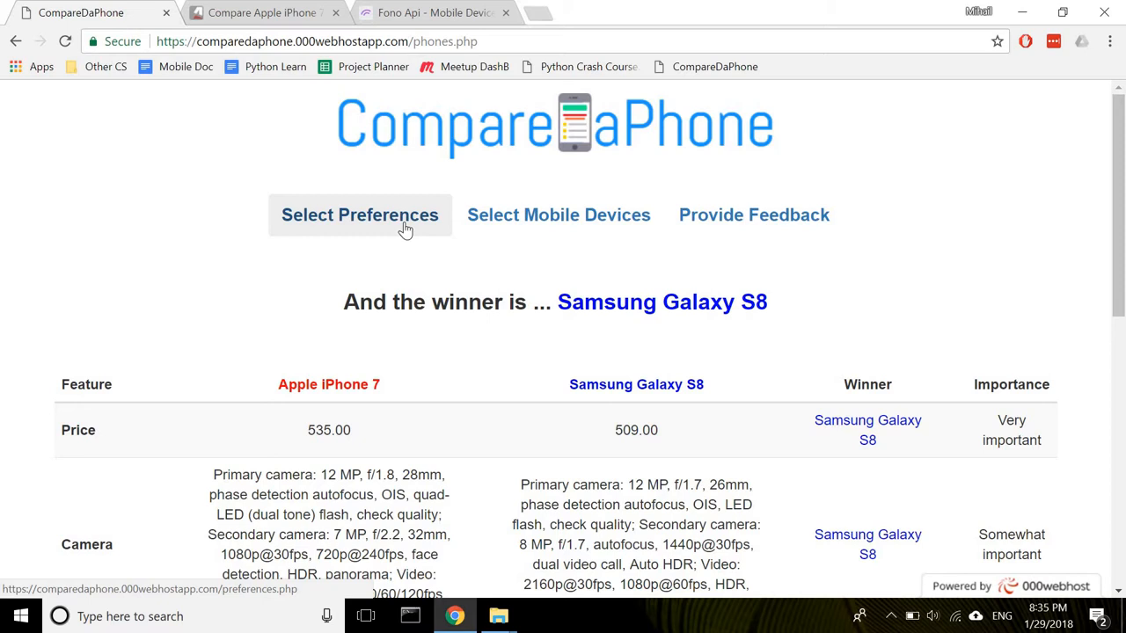
Rate price and battery not important and camera, performance and brand very important.
click(359, 215)
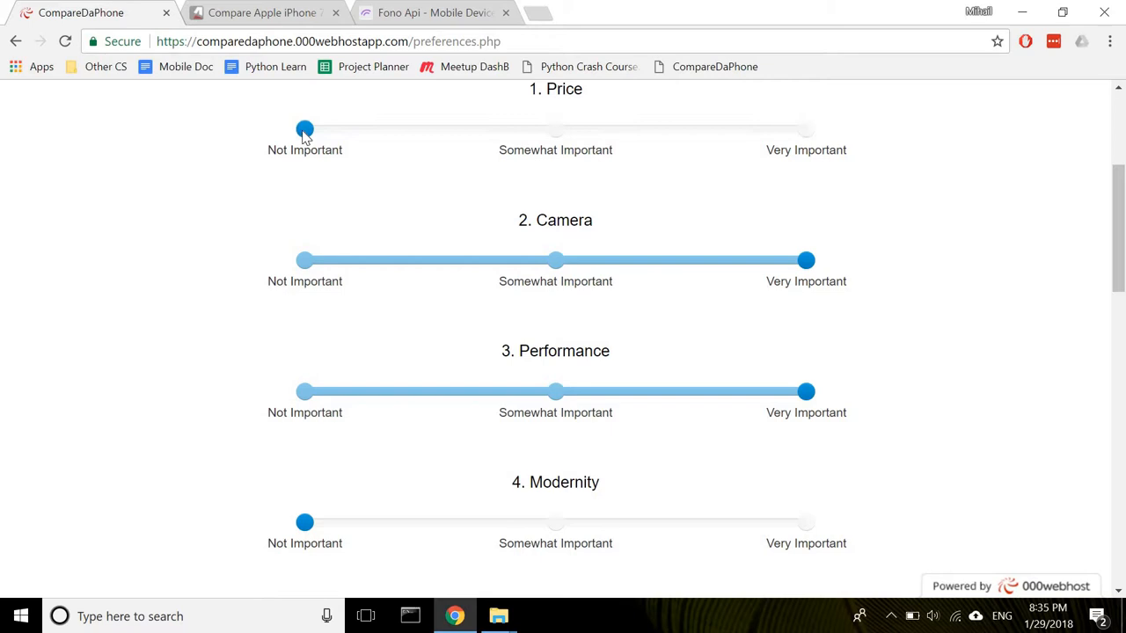
scroll(down, 3)
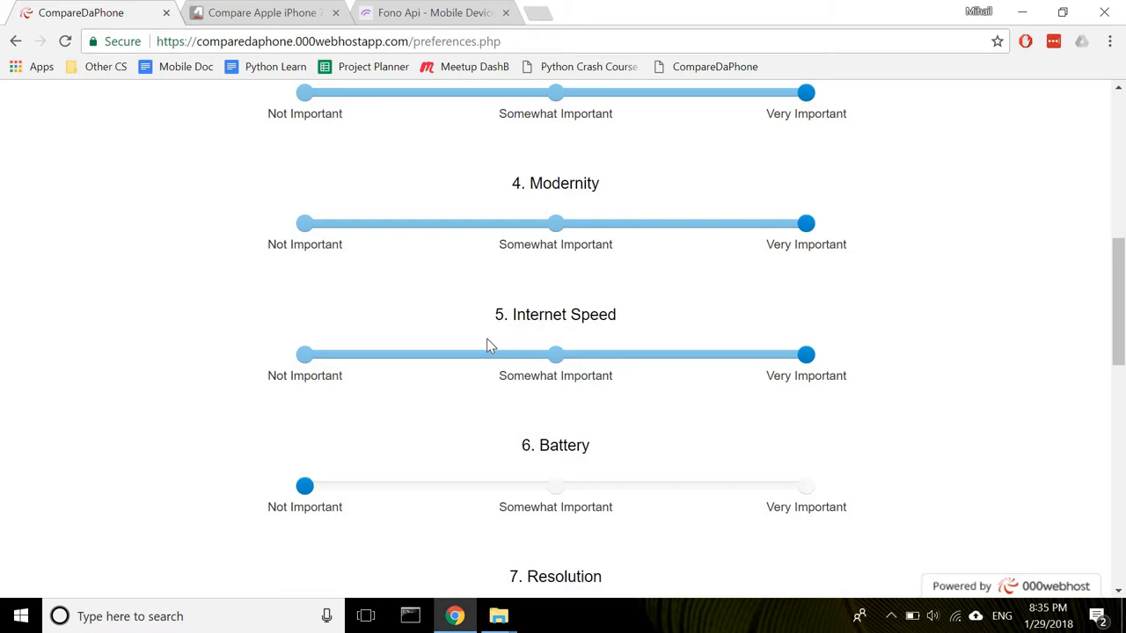
scroll(down, 3)
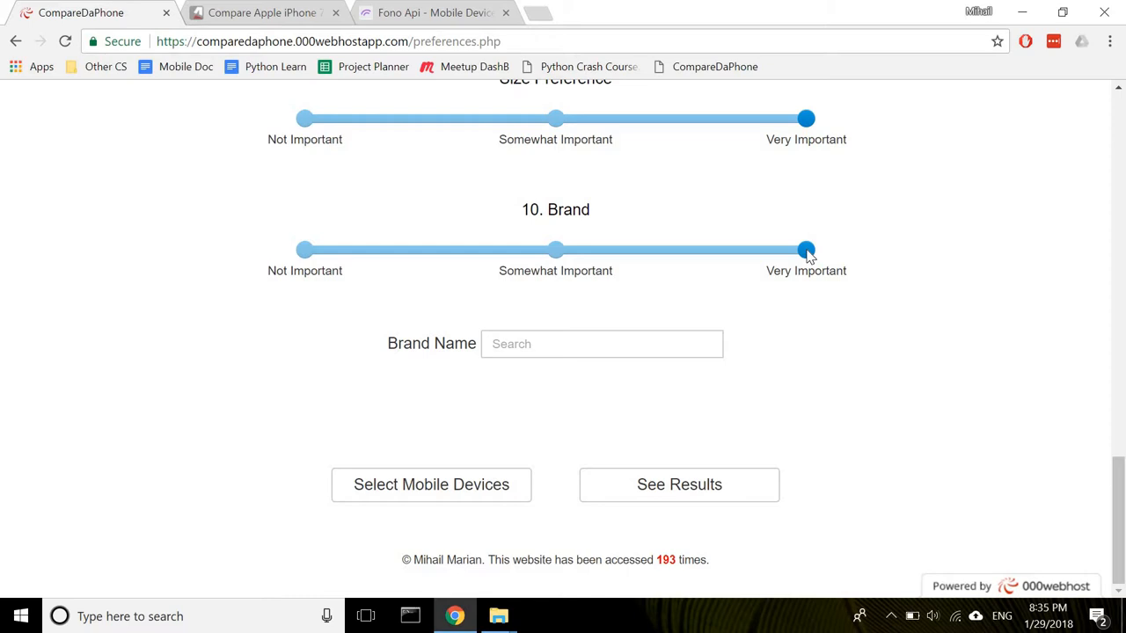
Rerun the results with the new preferences, showing Galaxy S8 winning again.
click(679, 486)
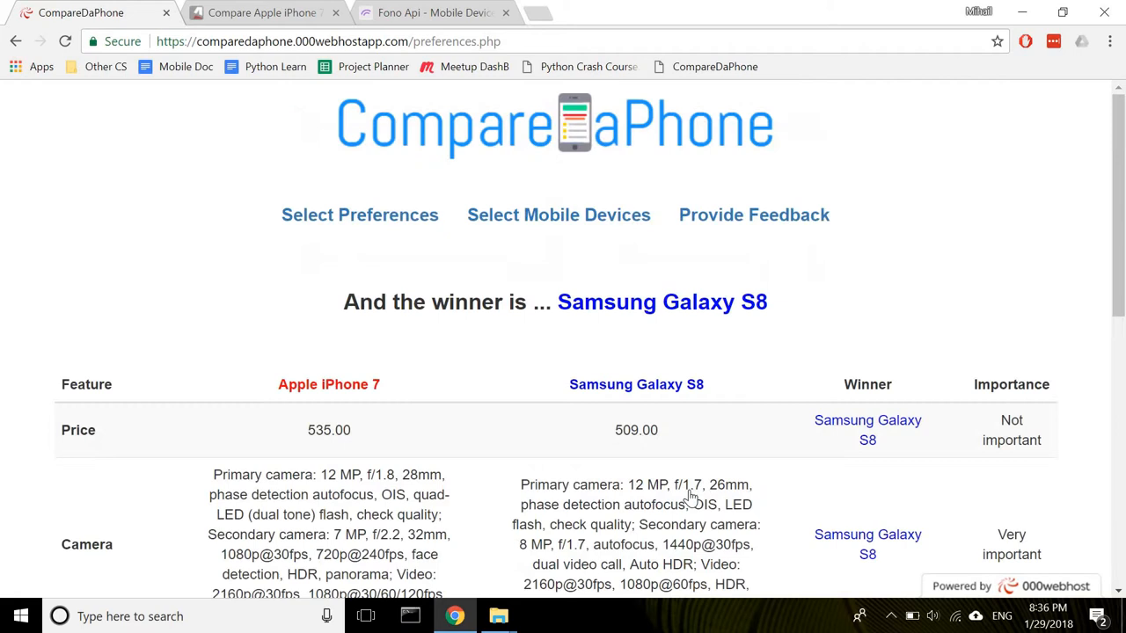
scroll(down, 3)
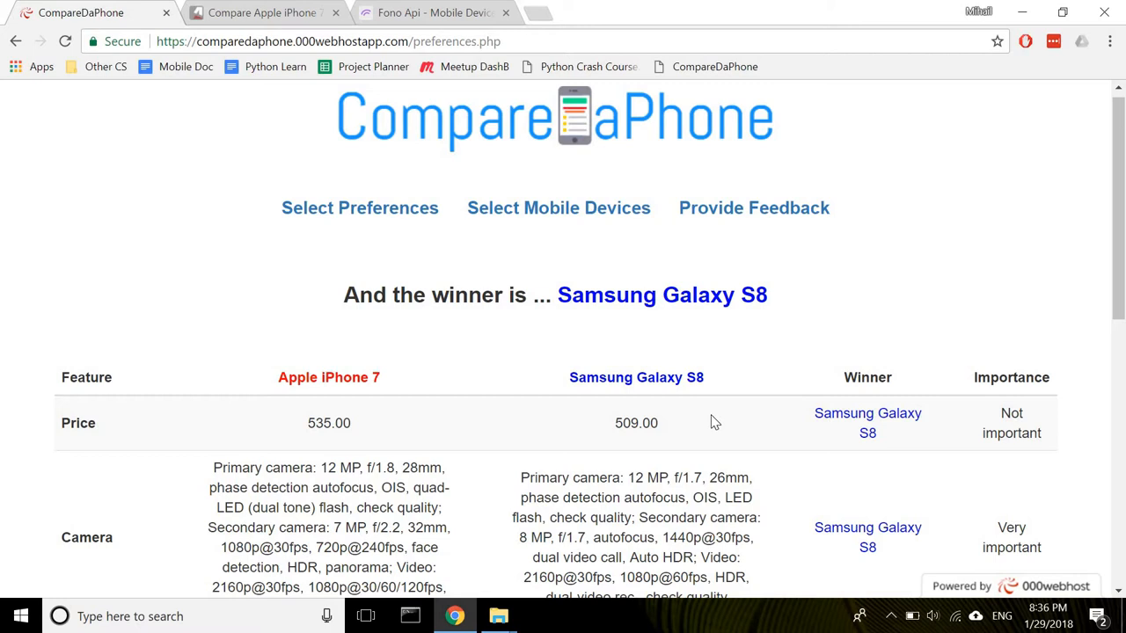
Choose Apple iPhone 6 and Samsung Galaxy S4 Active as the two phones to compare.
click(560, 208)
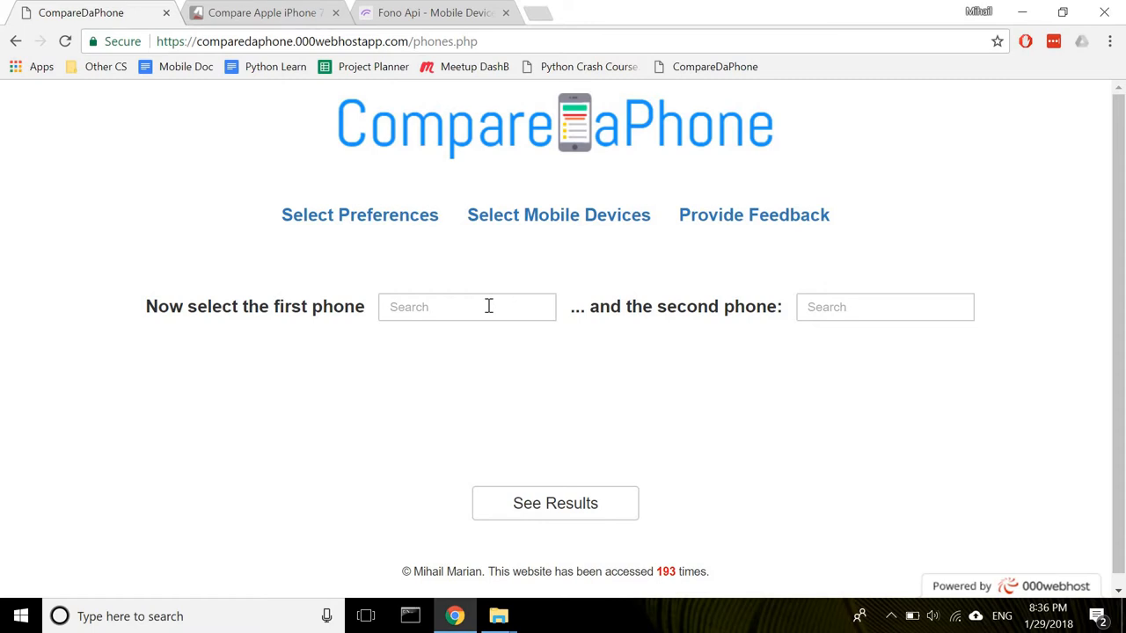
text(apple ip)
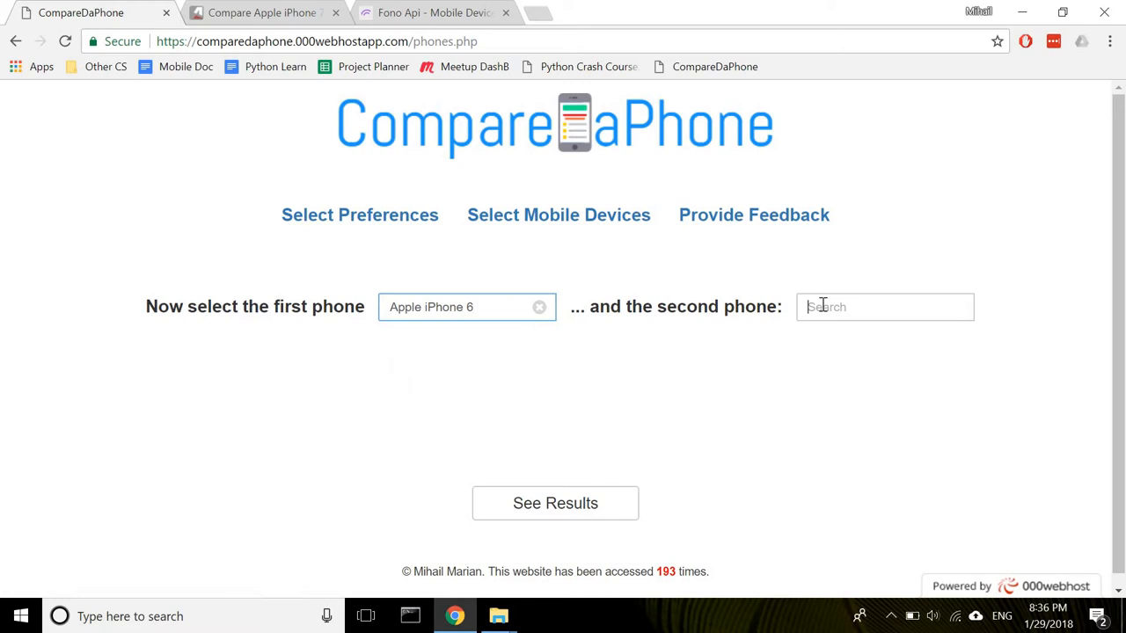
text(samsung galaxy s4)
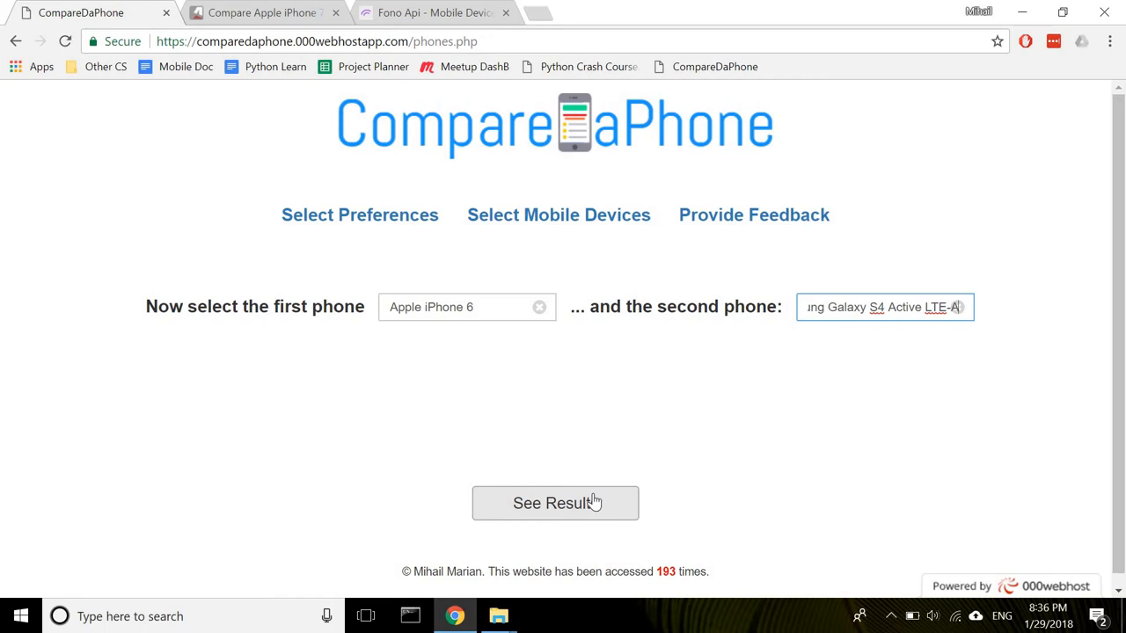
click(555, 503)
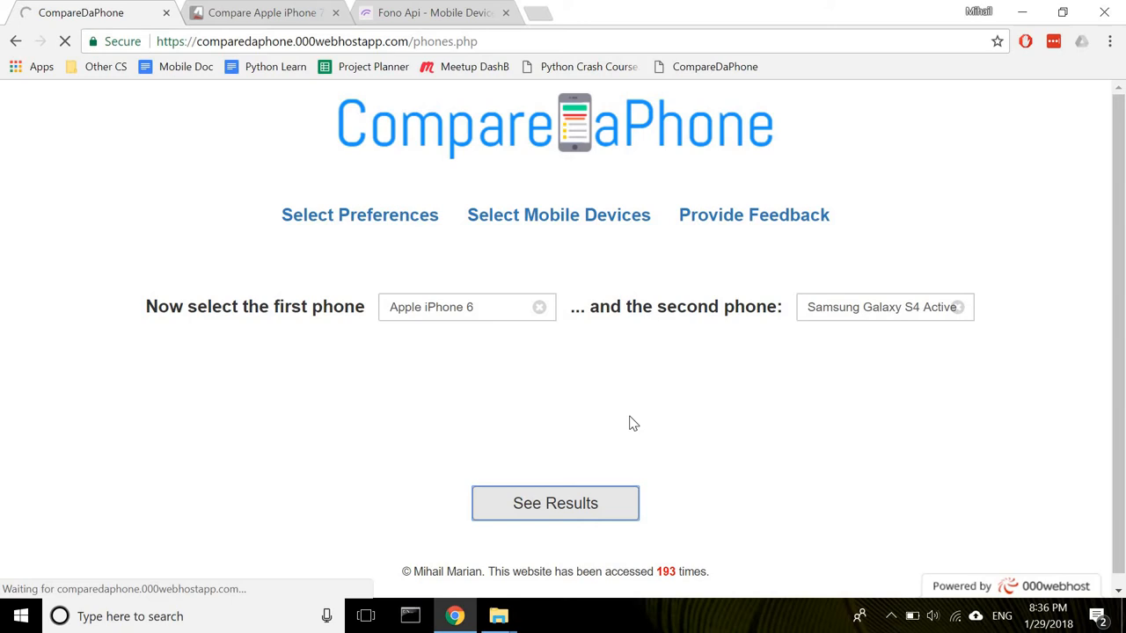
Load the results where Galaxy S4 Active LTE-A wins overall but iPhone 6 wins on price.
click(556, 503)
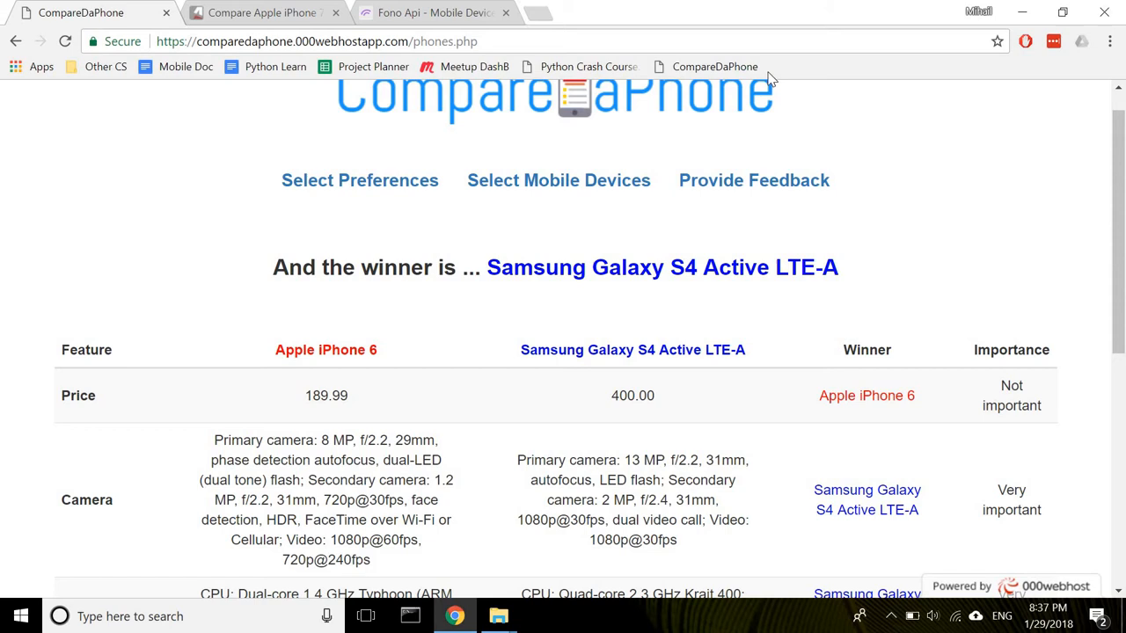
Submit feedback with name, email and the comment "This website is amazing!".
click(753, 179)
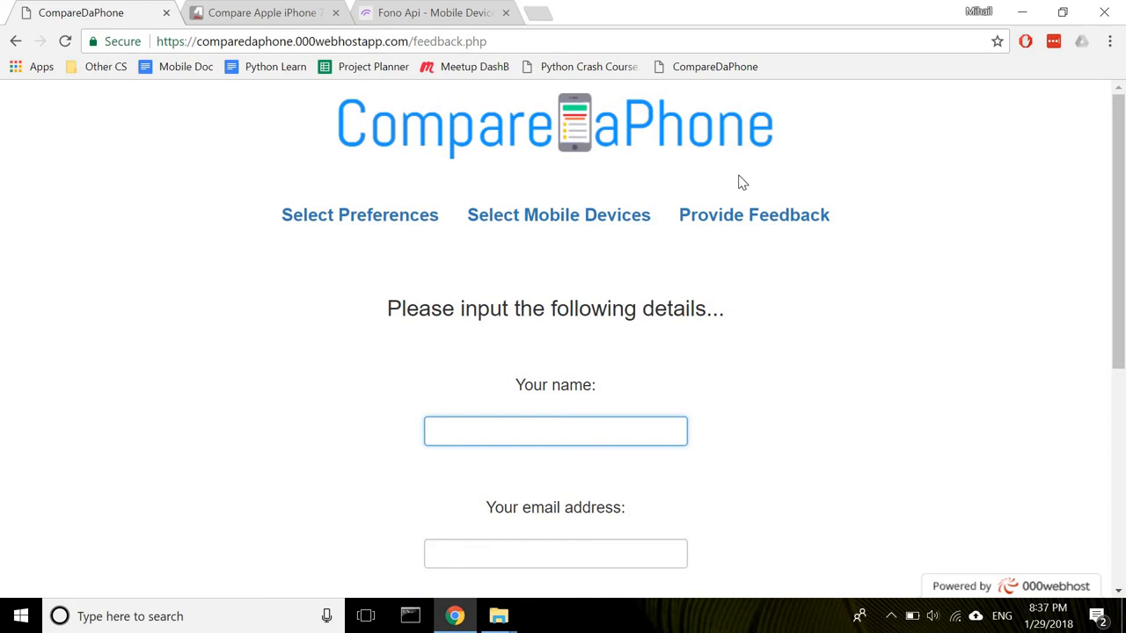
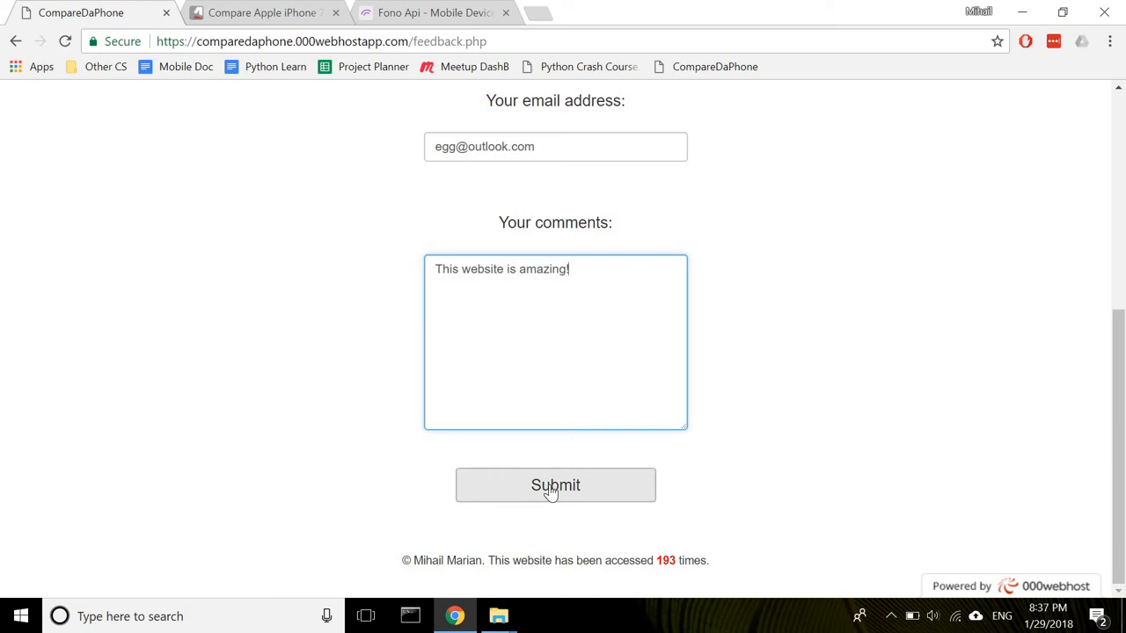
click(556, 486)
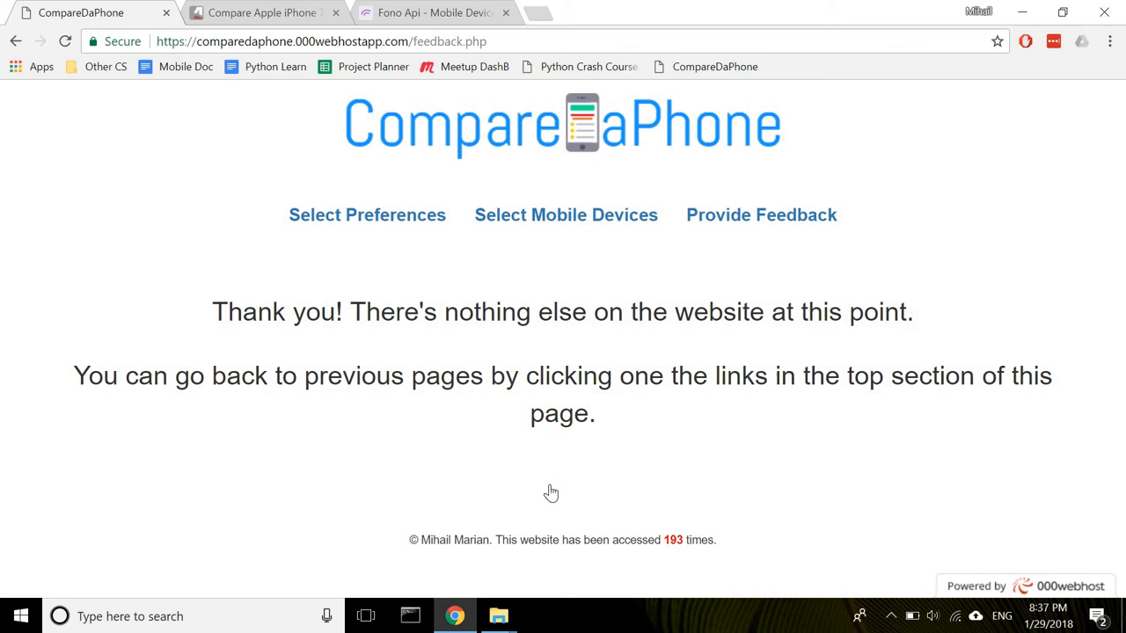